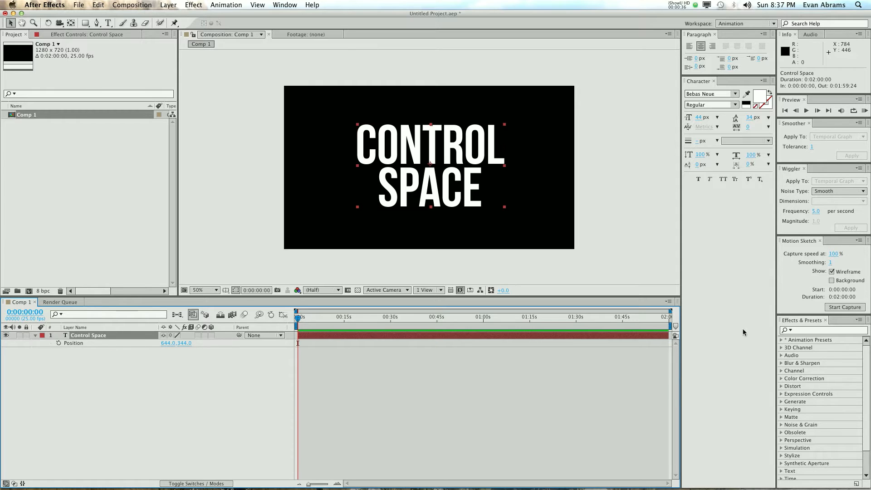
Apply a Slider Control effect to the Control Space text layer and rename it Amplitude.
type("slider")
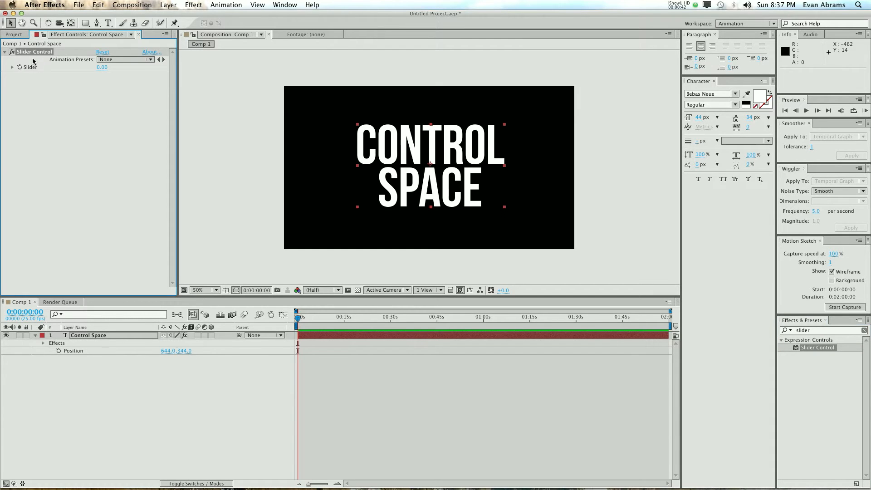
double_click(38, 51)
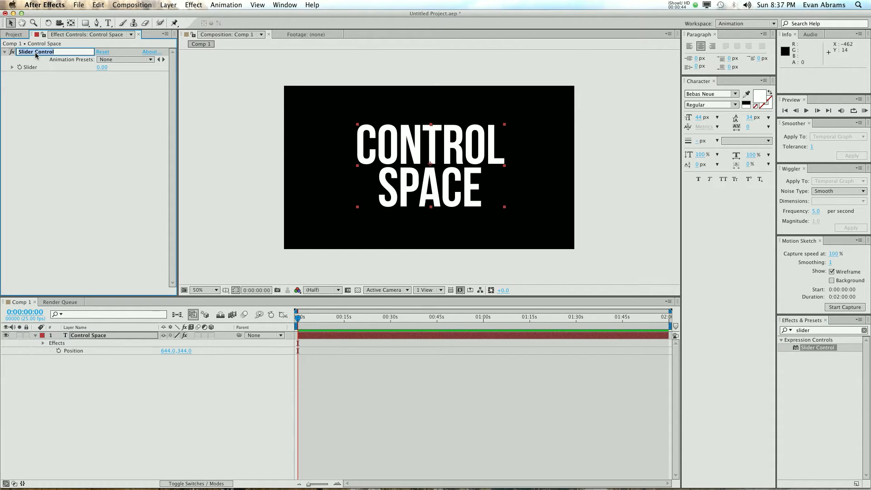
type("Amplitude")
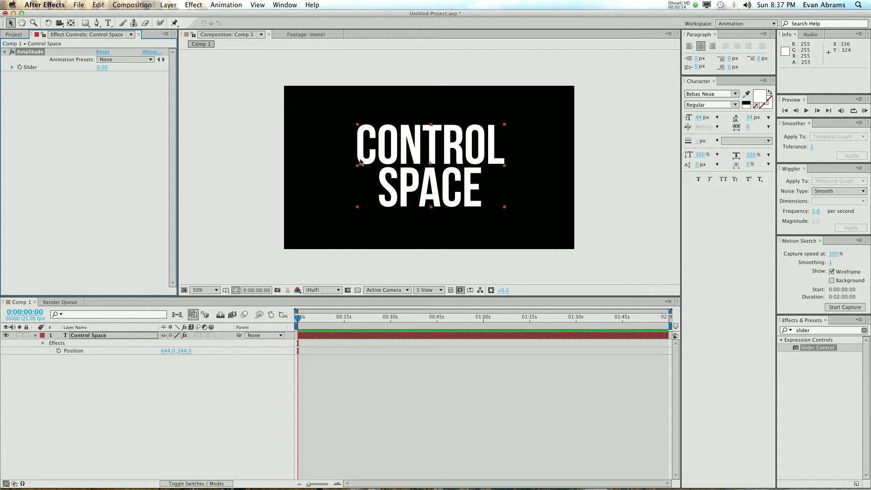
mouse_move(328, 336)
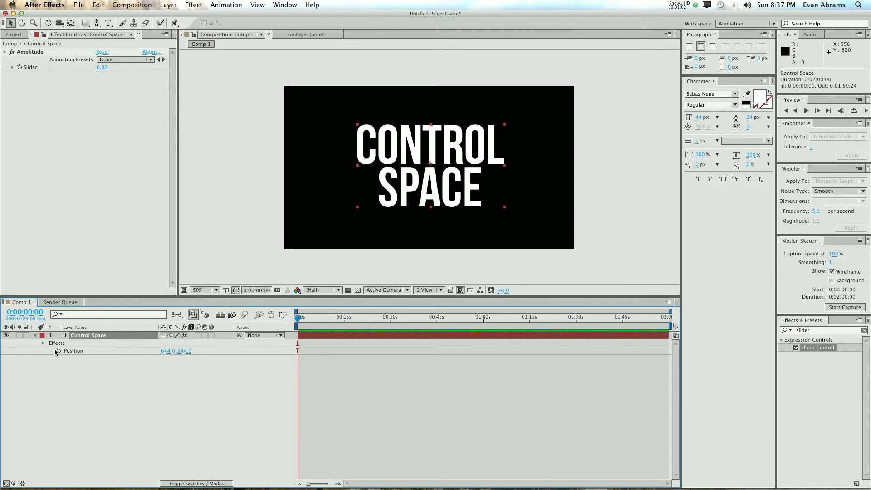
Give Position an expression starting a=effect("Amplitude")("Slider"); to read the slider.
left_click(58, 350)
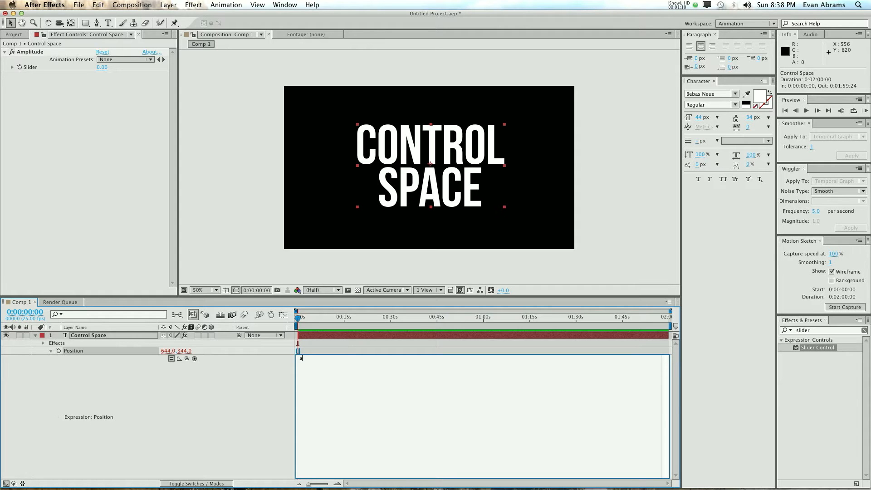
type("=")
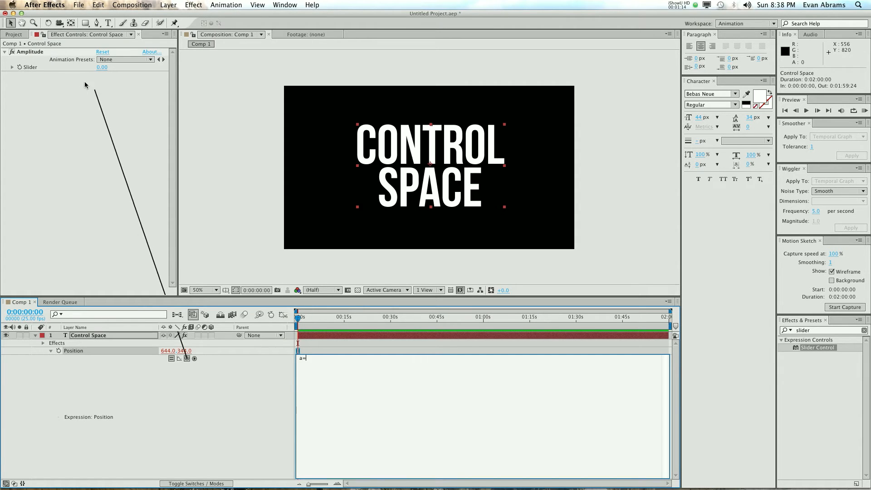
type("effect(\"Amplitude\")(\"Slider\");")
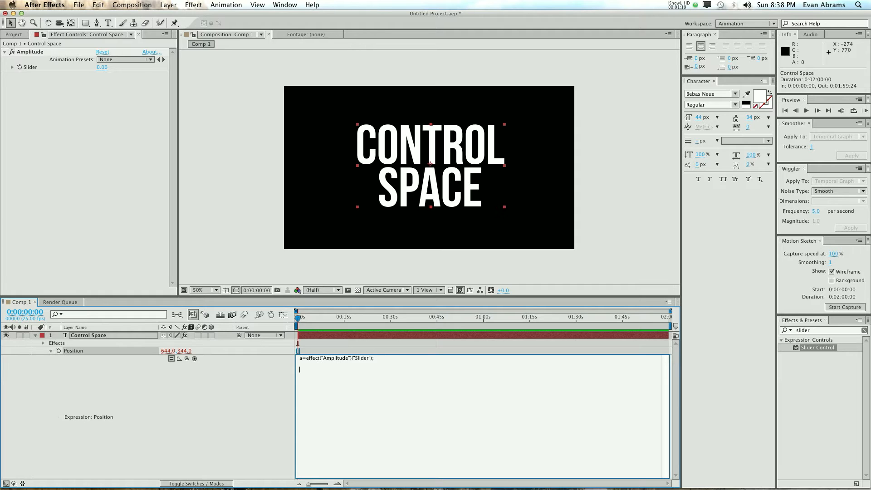
Continue the expression with x=value[0]+random(-a,a) for a random horizontal offset.
type("x=")
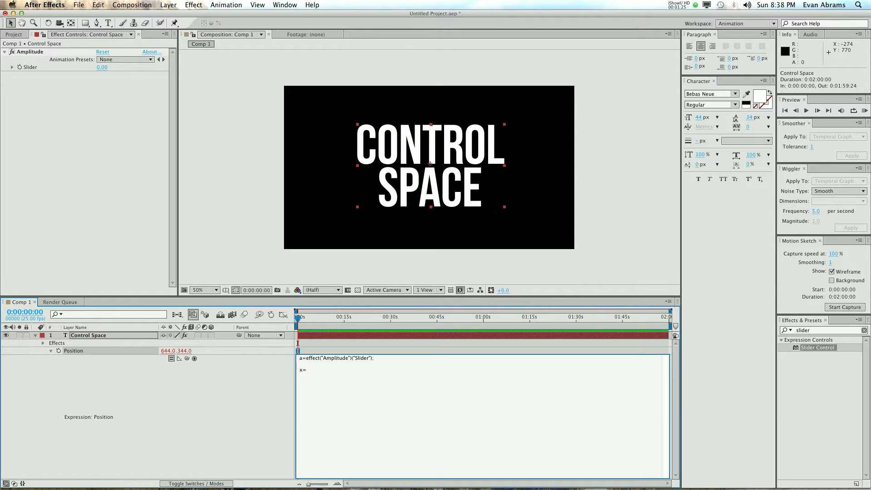
type("value")
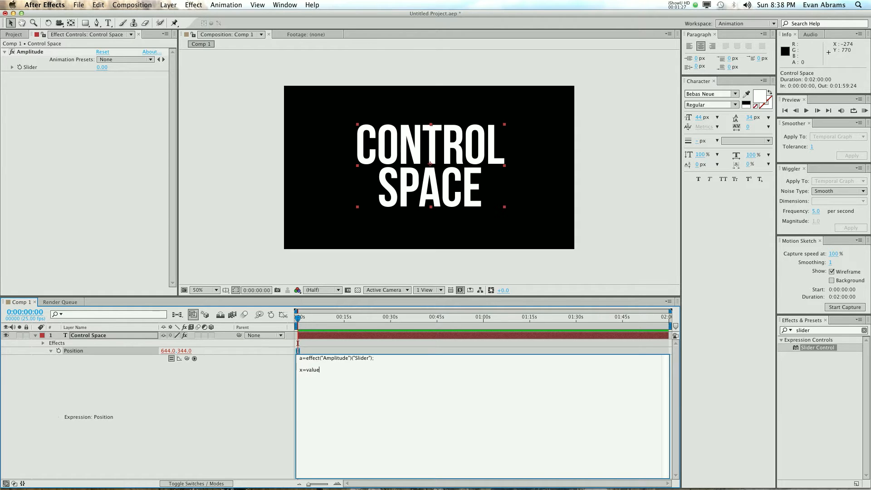
type("[0")
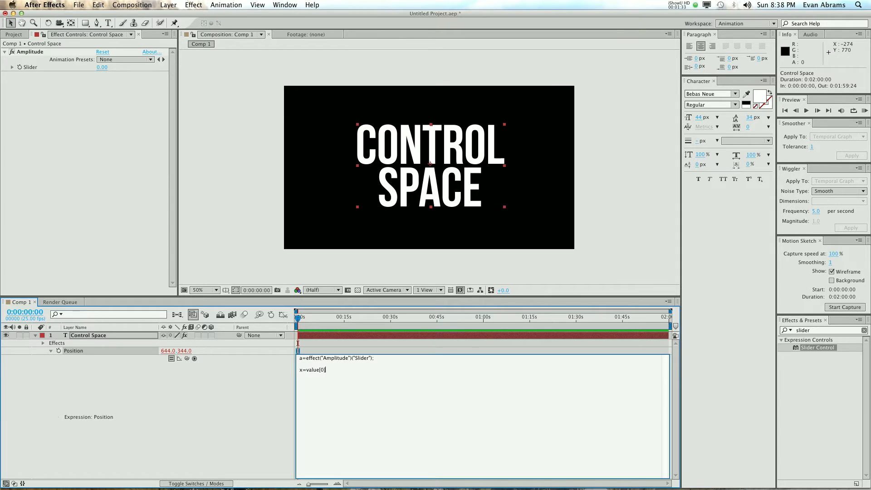
type("+")
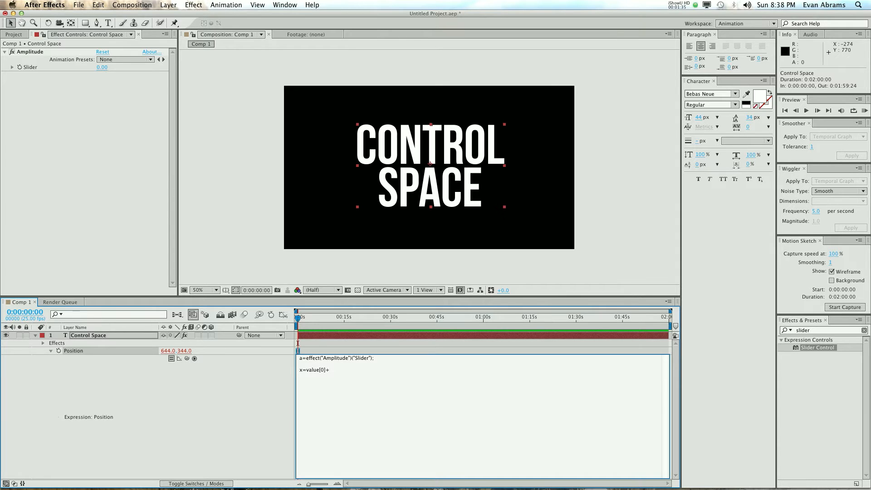
type("random(")
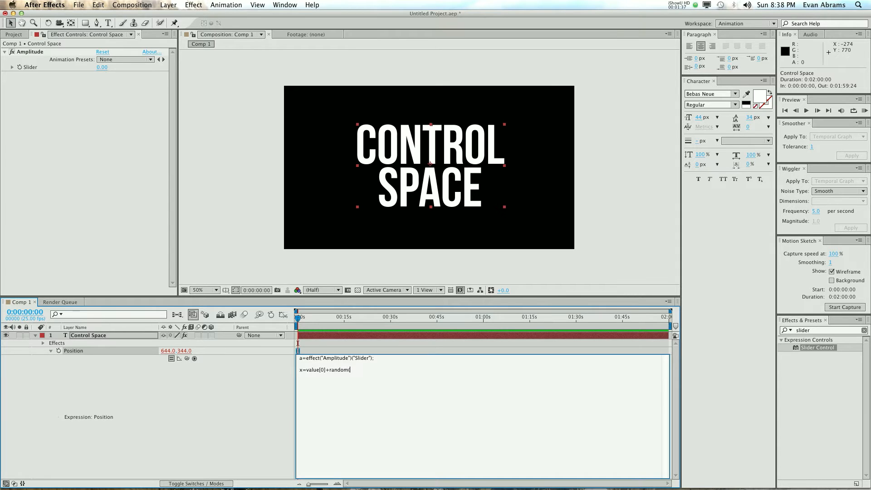
type("(-")
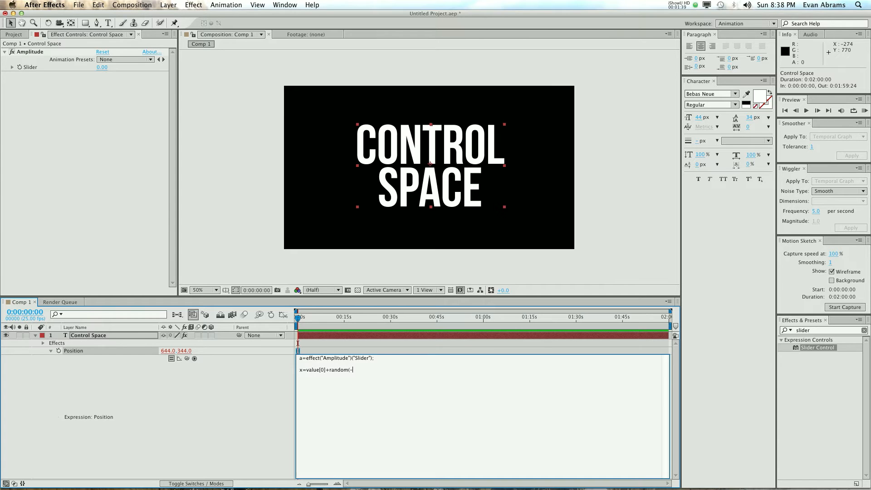
type("a")
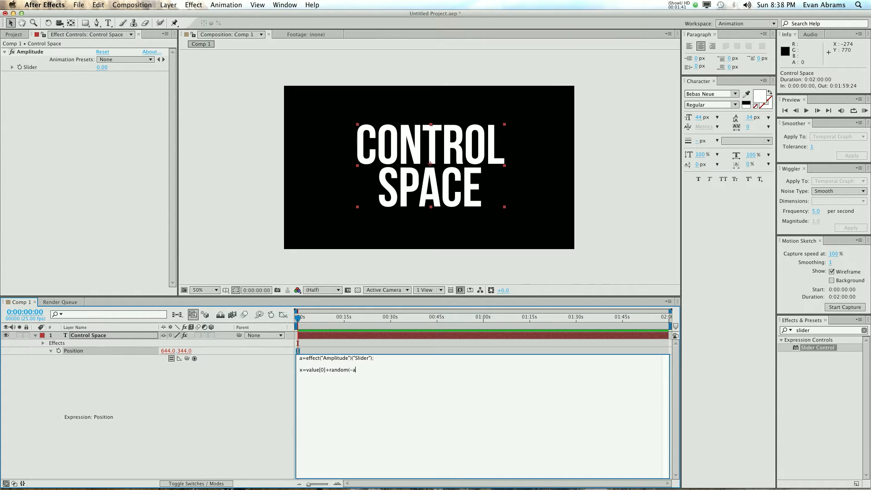
type(",a")
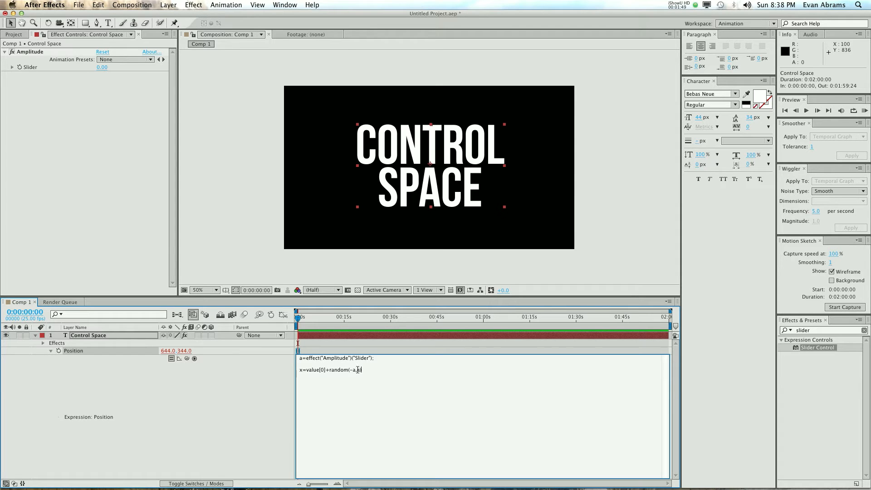
type("a")
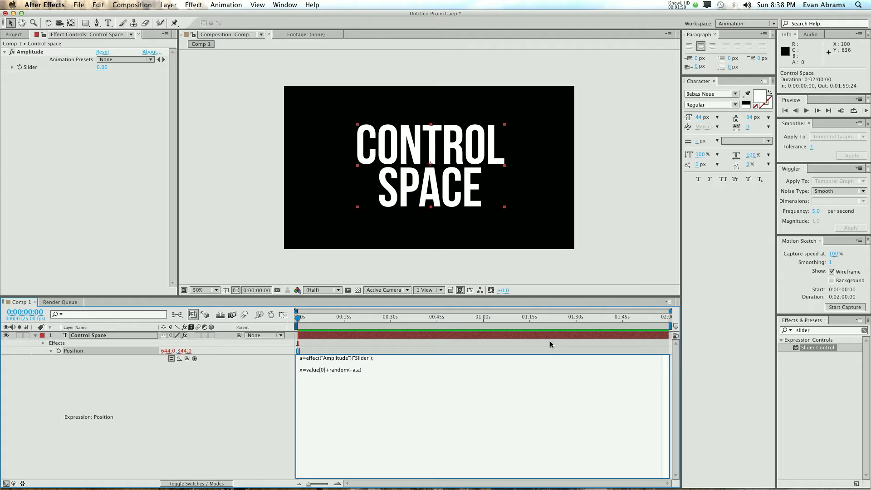
Finish the expression with y=value[1]; and [x,y] so y stays unchanged.
type("y")
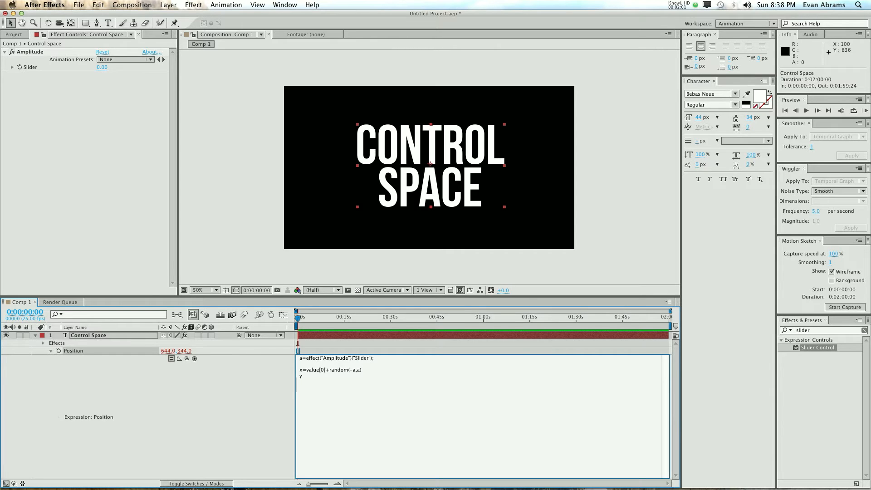
type("=value")
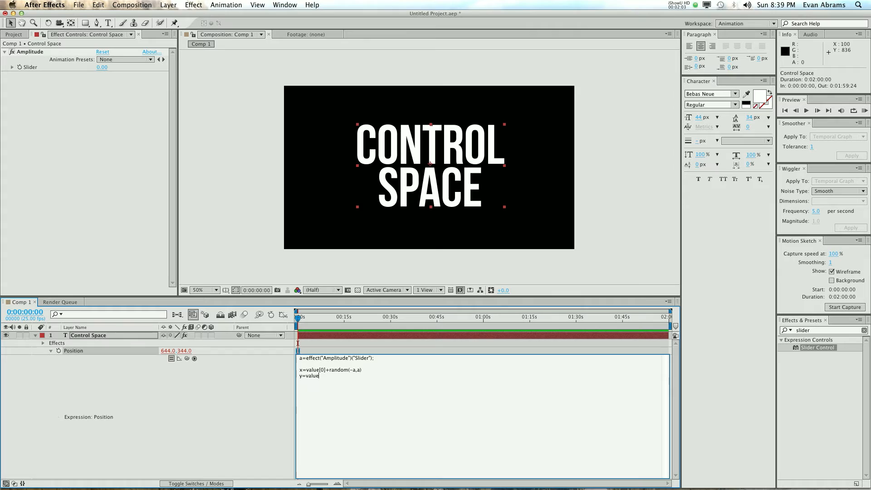
type("[1];")
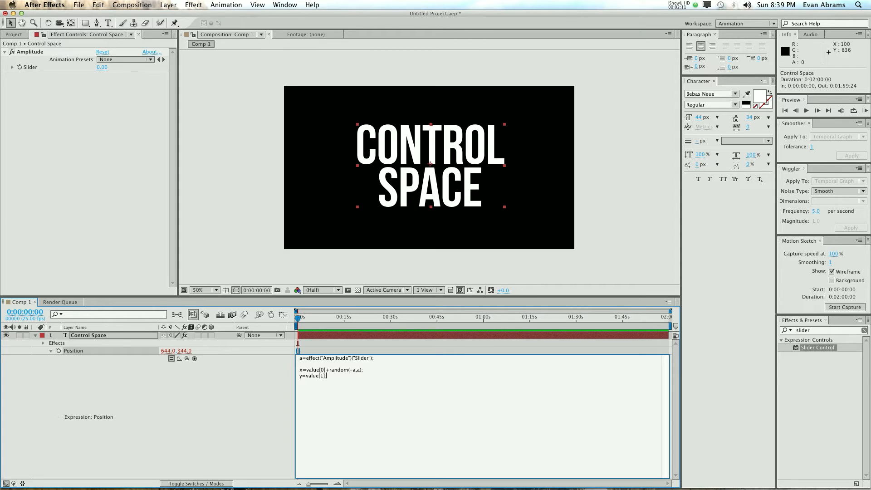
type("[x")
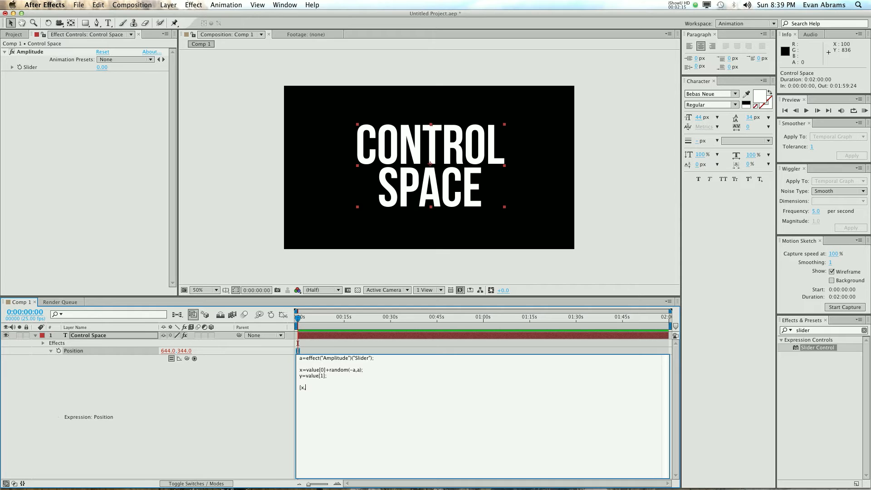
type(",y")
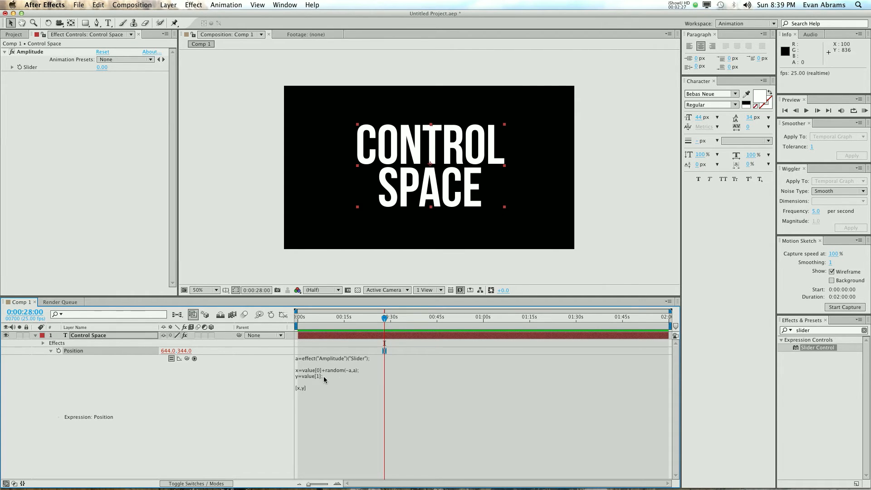
Play the comp and raise Amplitude, then set it to 10.00, to test the sideways jitter.
left_click(346, 377)
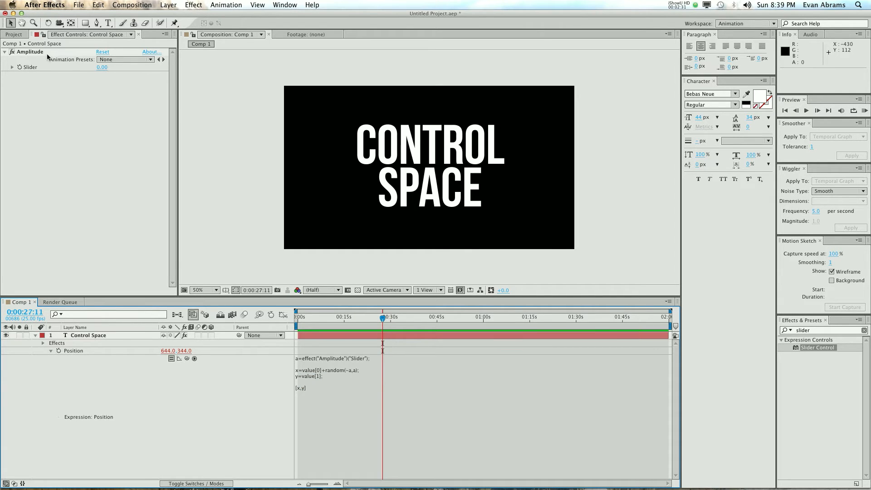
left_click_drag(102, 66, 167, 66)
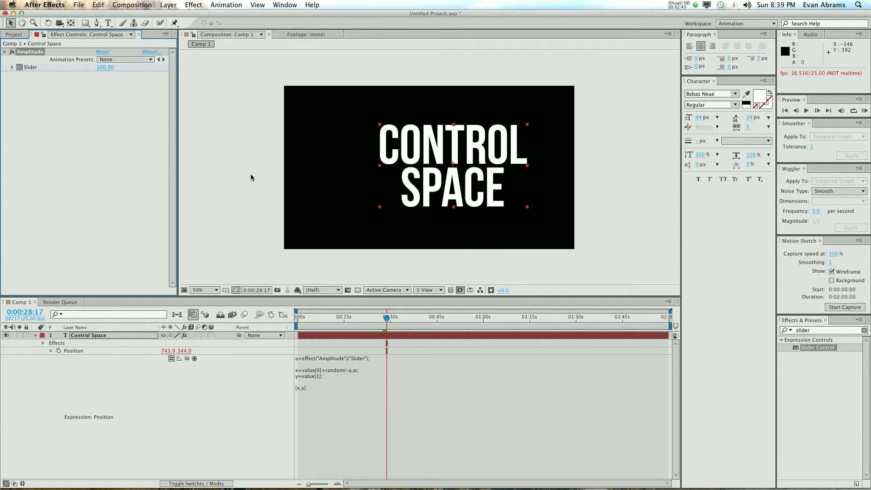
left_click(105, 67)
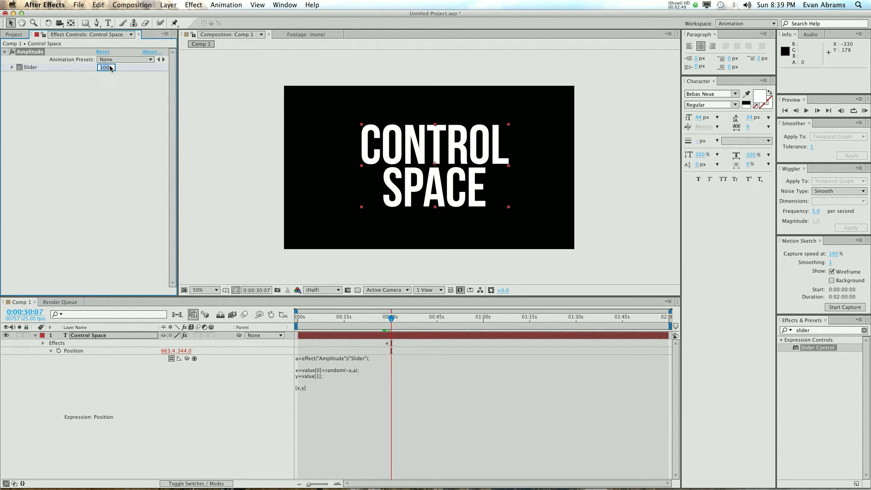
type("10.00")
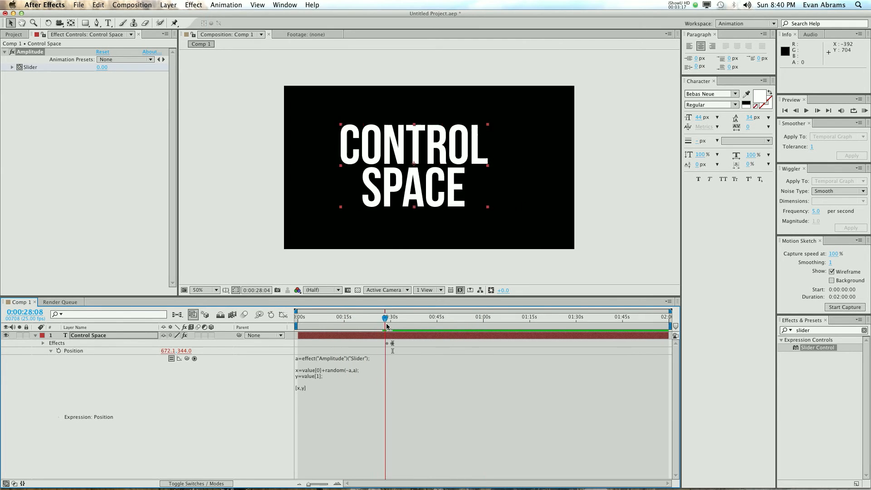
Give the Amplitude slider its own expression wiggle(10,10) so jitter strength varies.
left_click(390, 317)
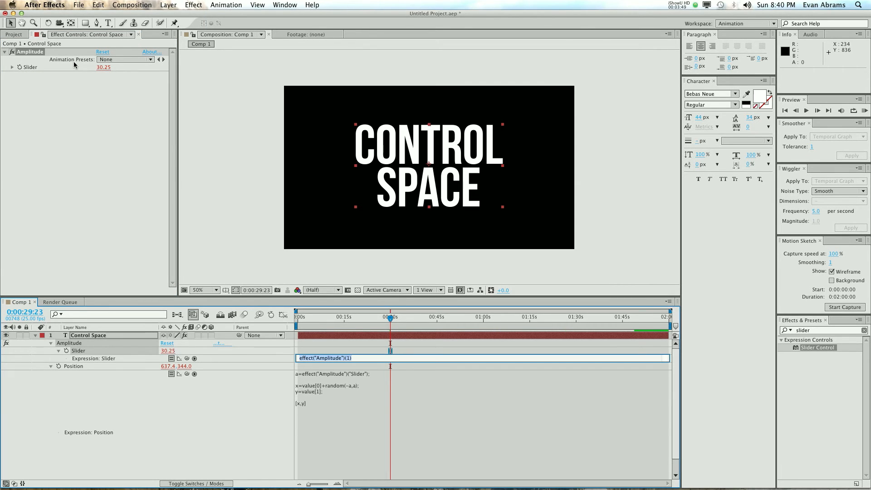
type("wiggle")
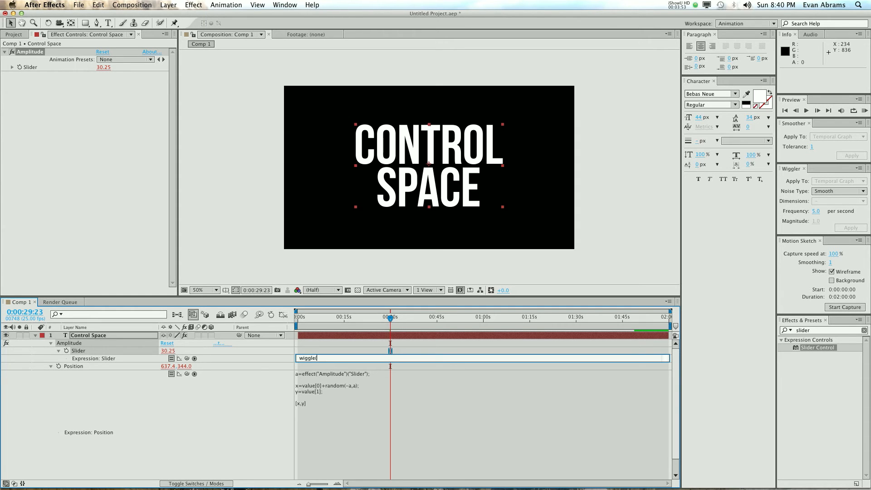
type("(10,")
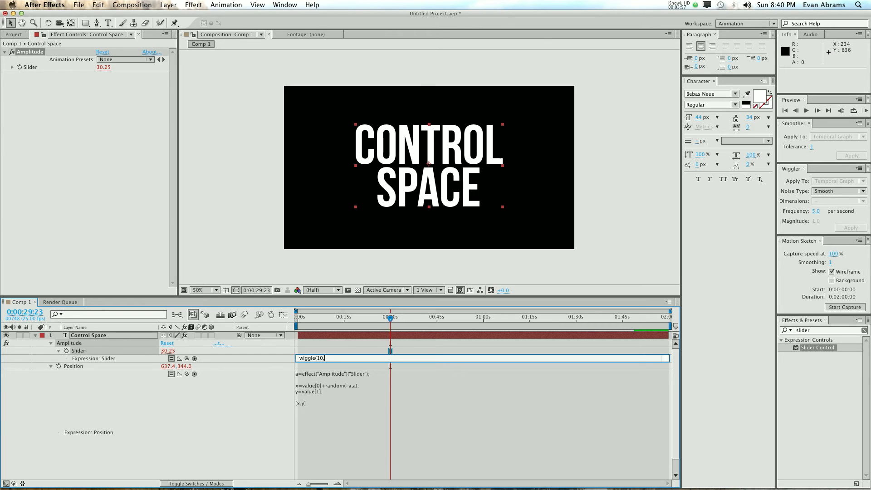
type("10")
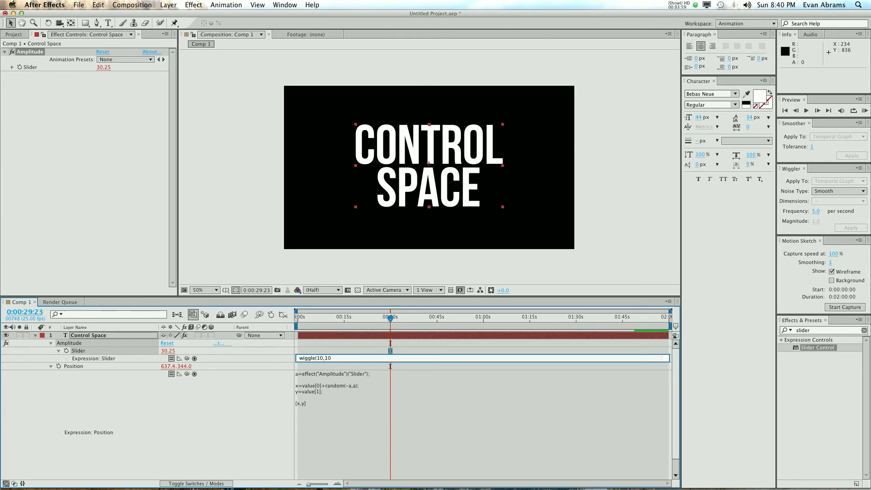